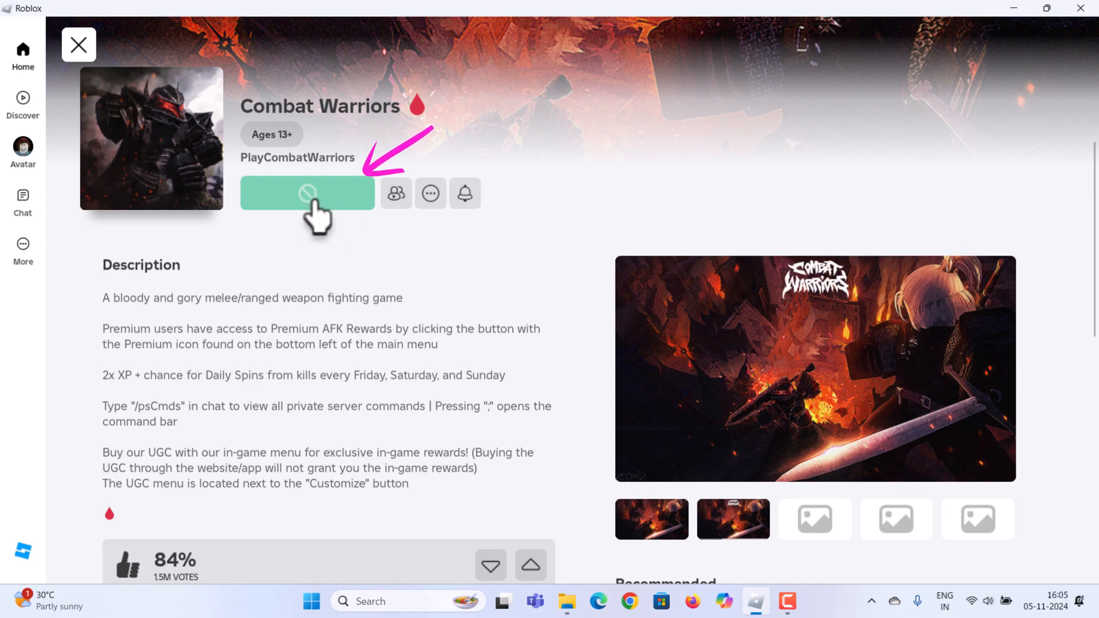
mouse_move(271, 284)
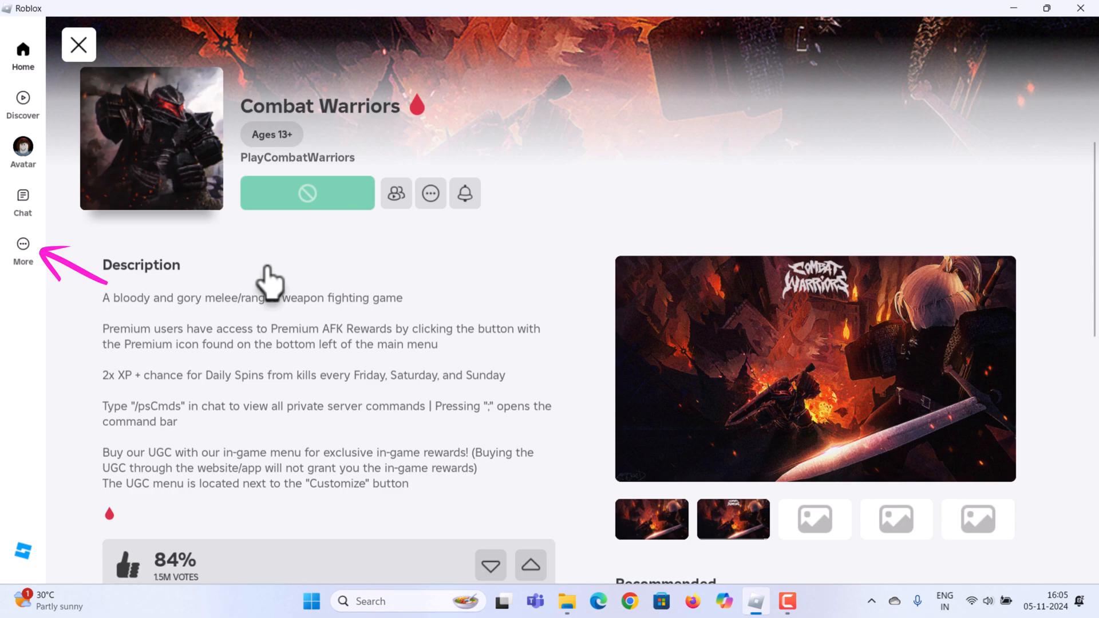
mouse_move(102, 245)
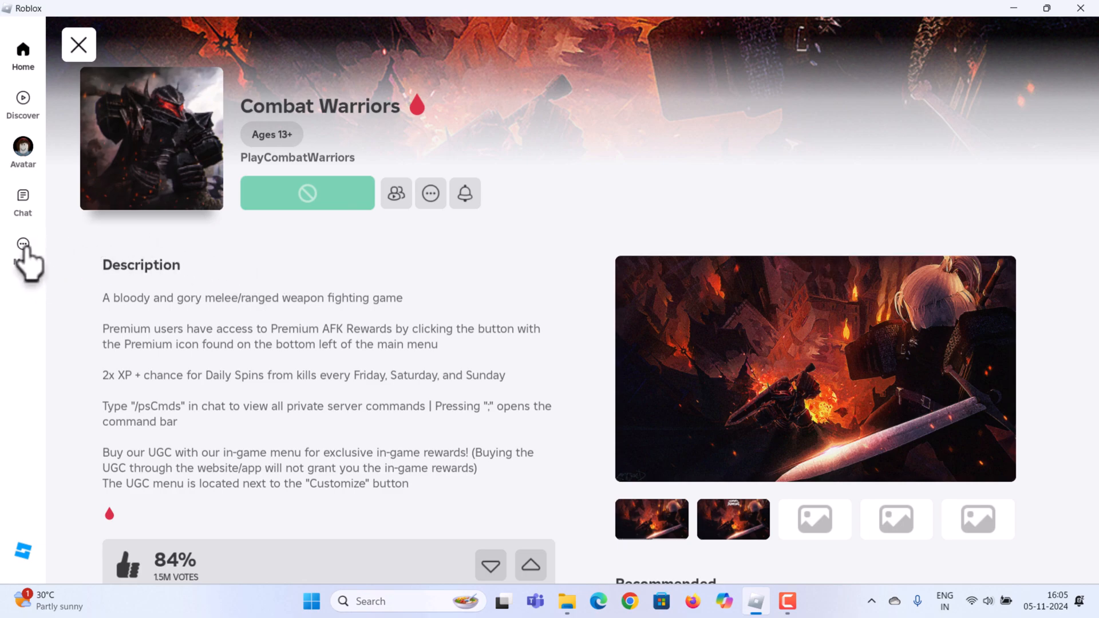
Reach the Roblox Settings page through the More sidebar option
click(23, 251)
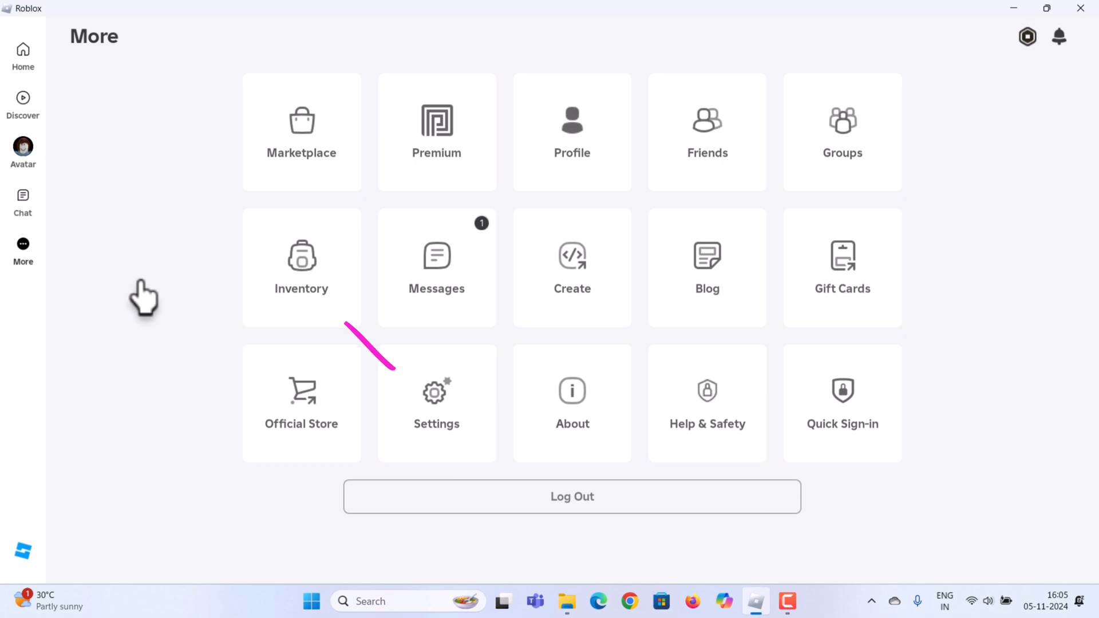
mouse_move(402, 473)
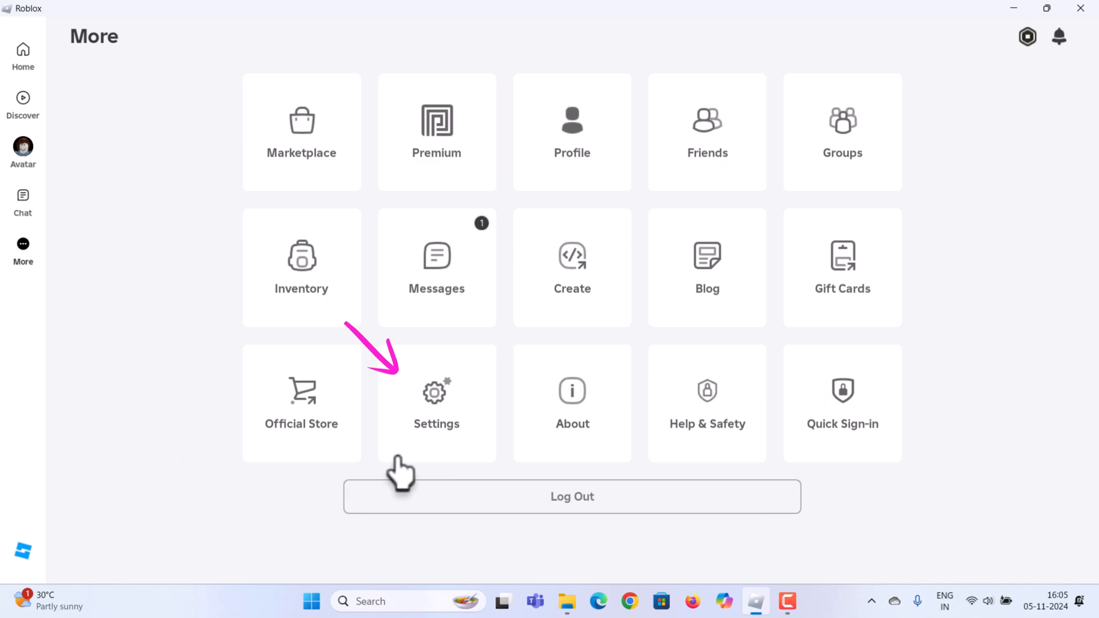
mouse_move(439, 445)
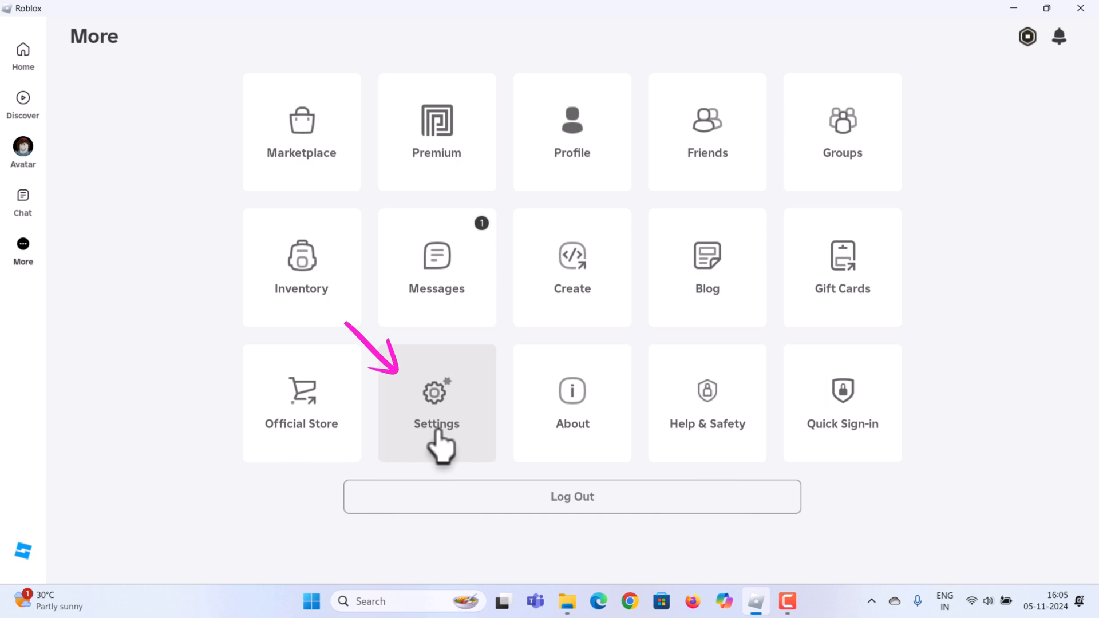
click(436, 403)
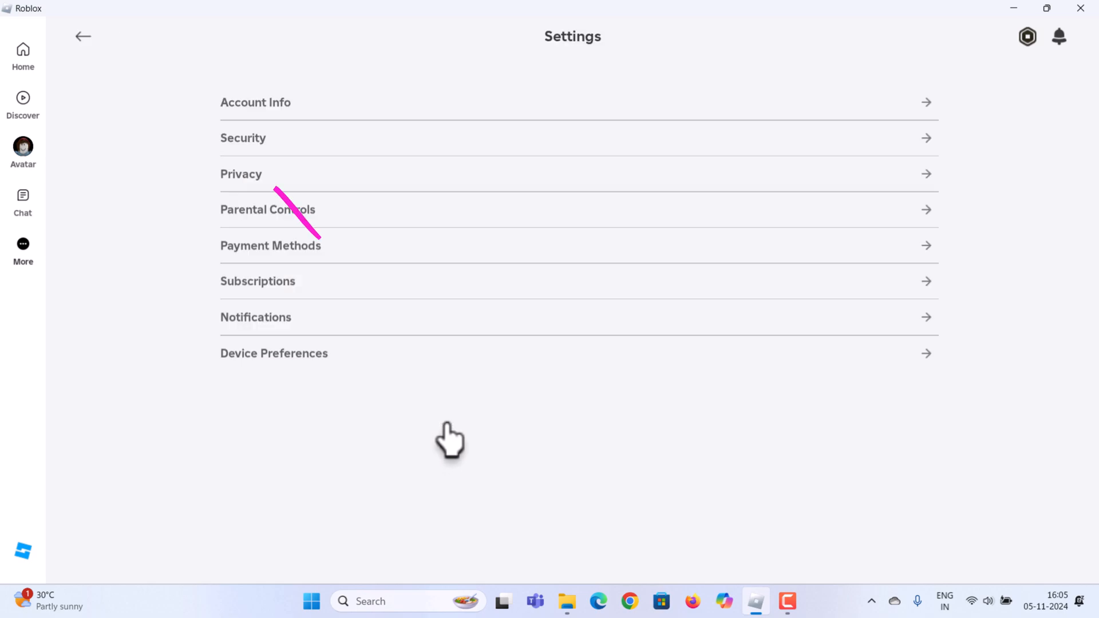
mouse_move(364, 173)
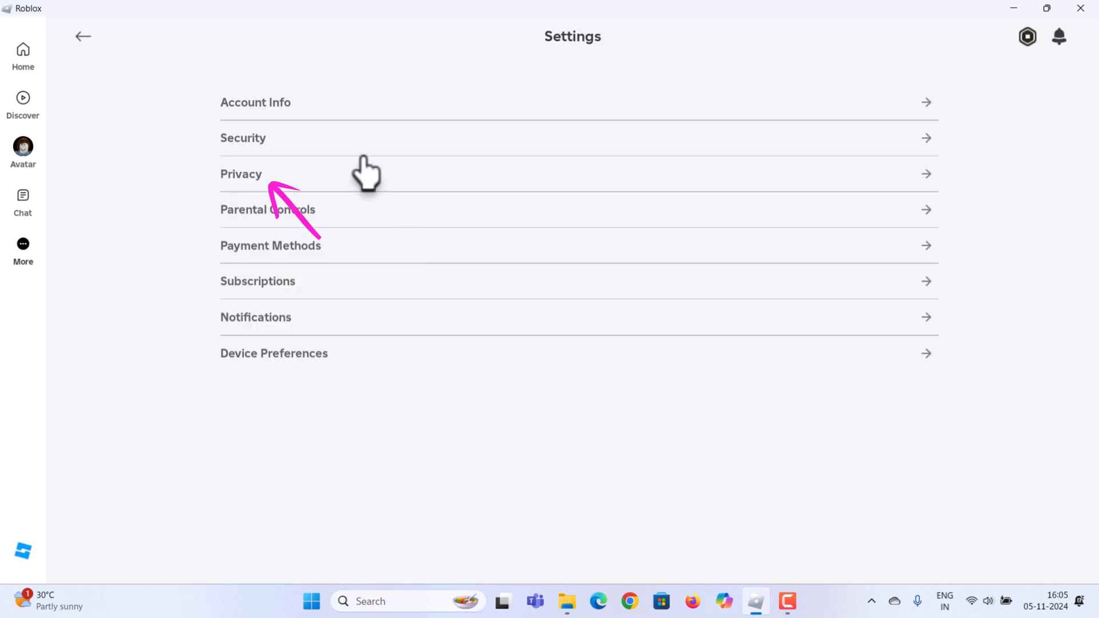
Show the Privacy settings where Account Restrictions appear enabled
click(241, 174)
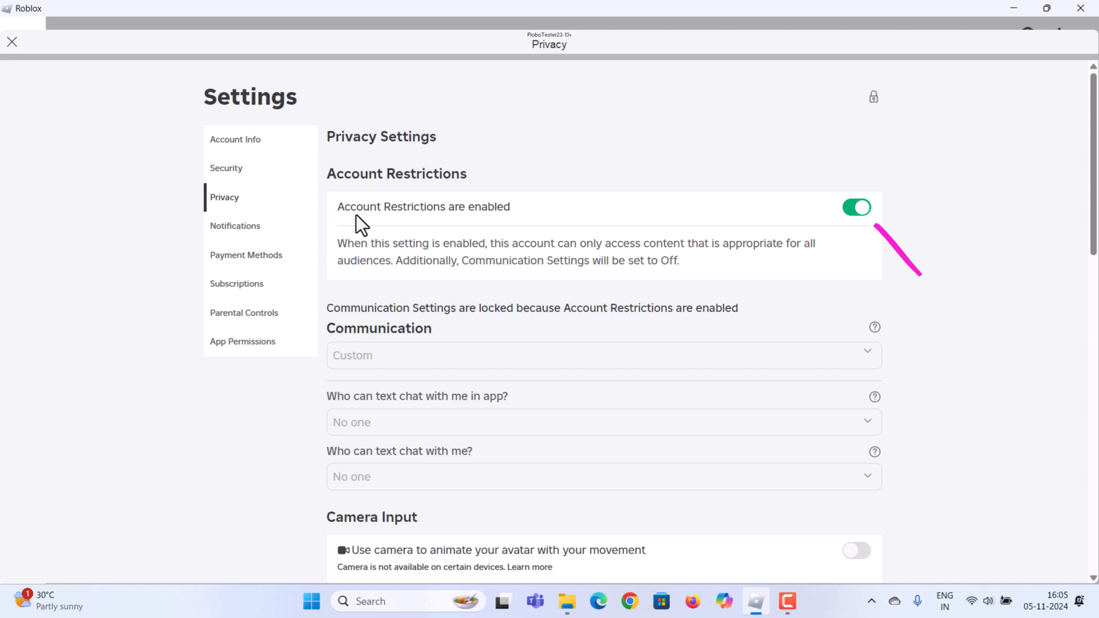
mouse_move(820, 216)
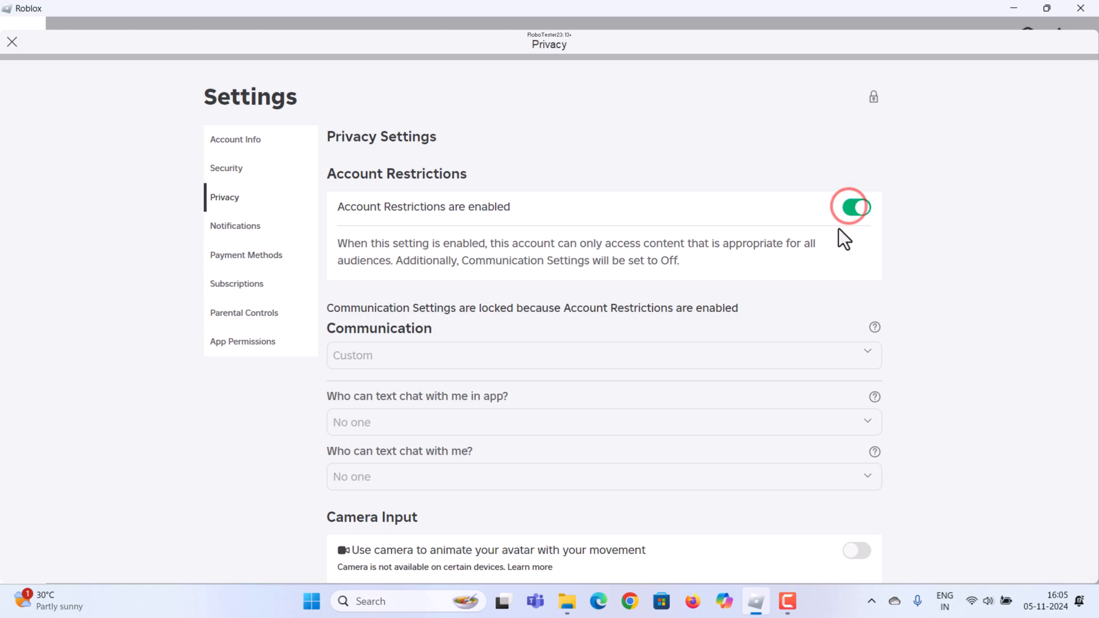
click(848, 207)
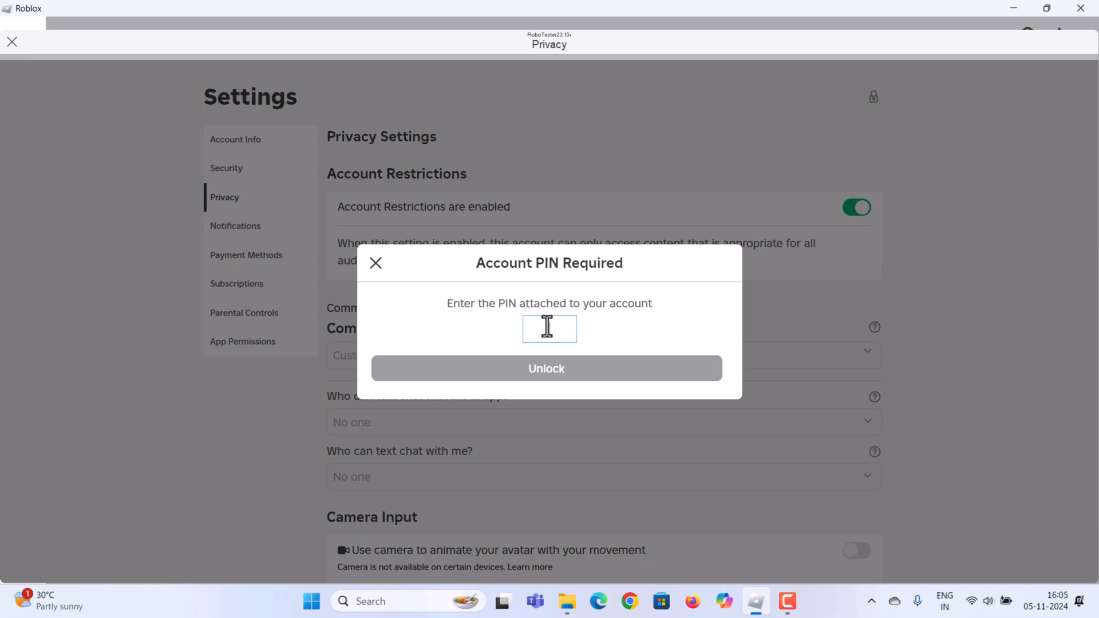
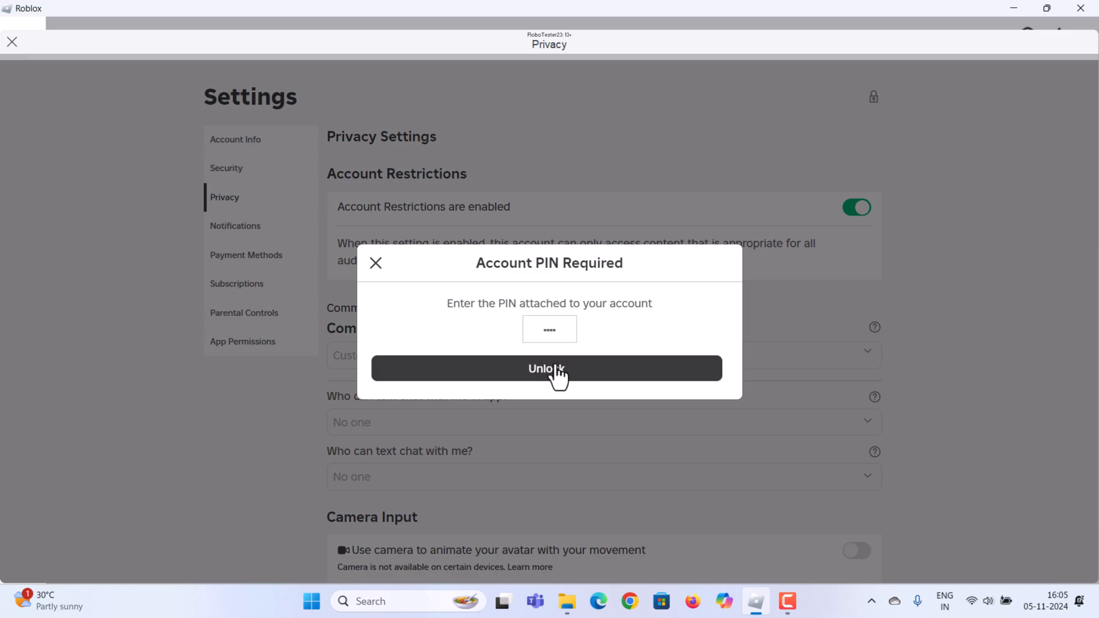
click(549, 369)
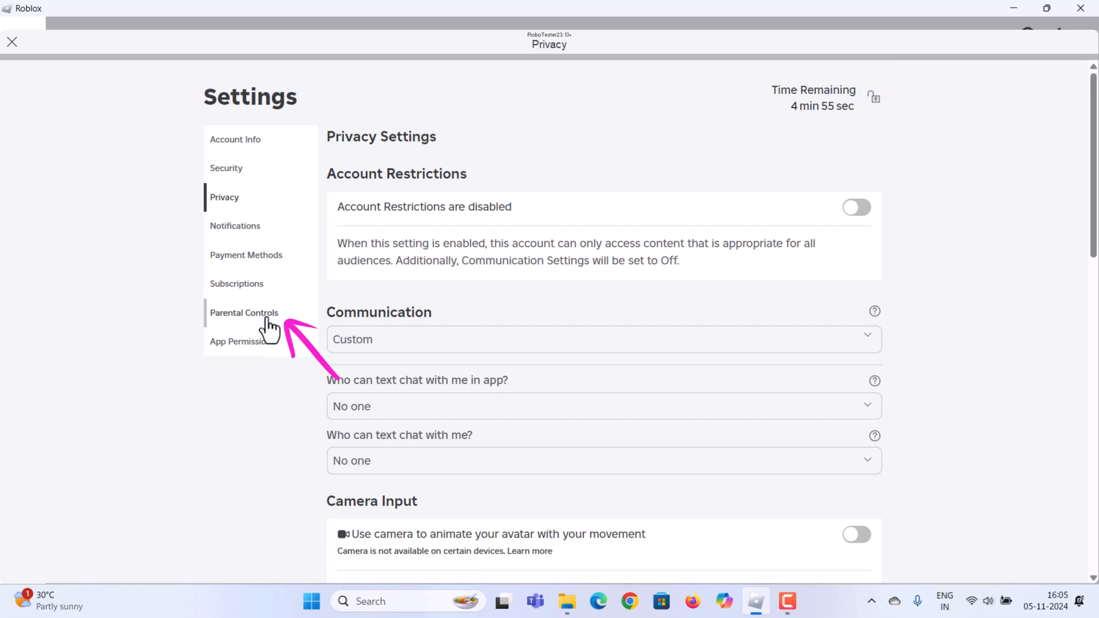
Set Allowed Experiences to 13+ in Parental Controls and return to the settings list
click(244, 313)
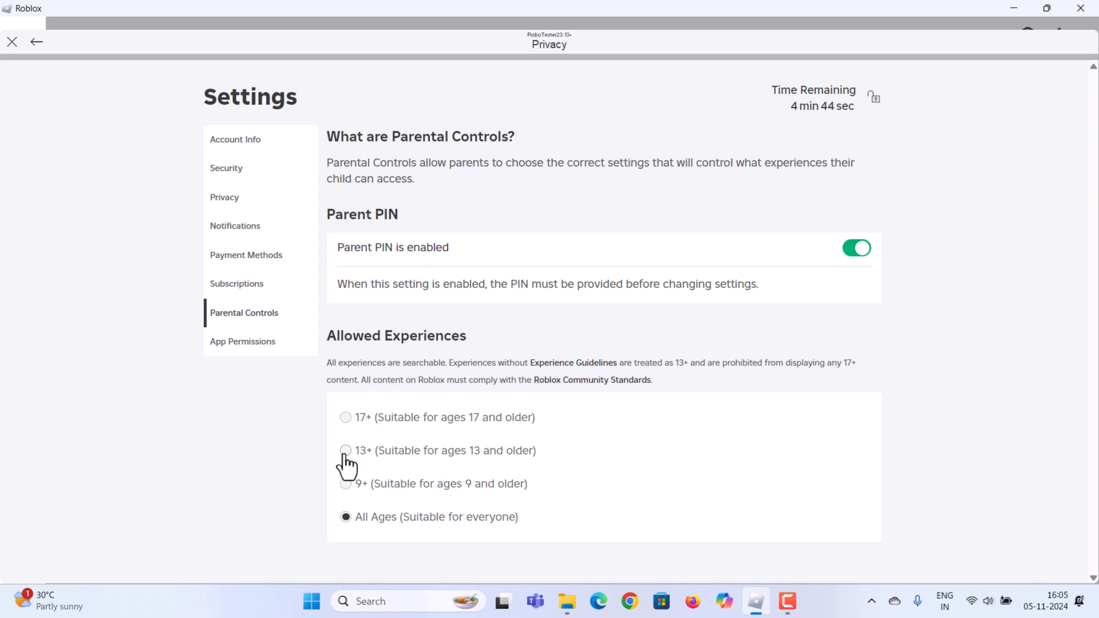
click(346, 450)
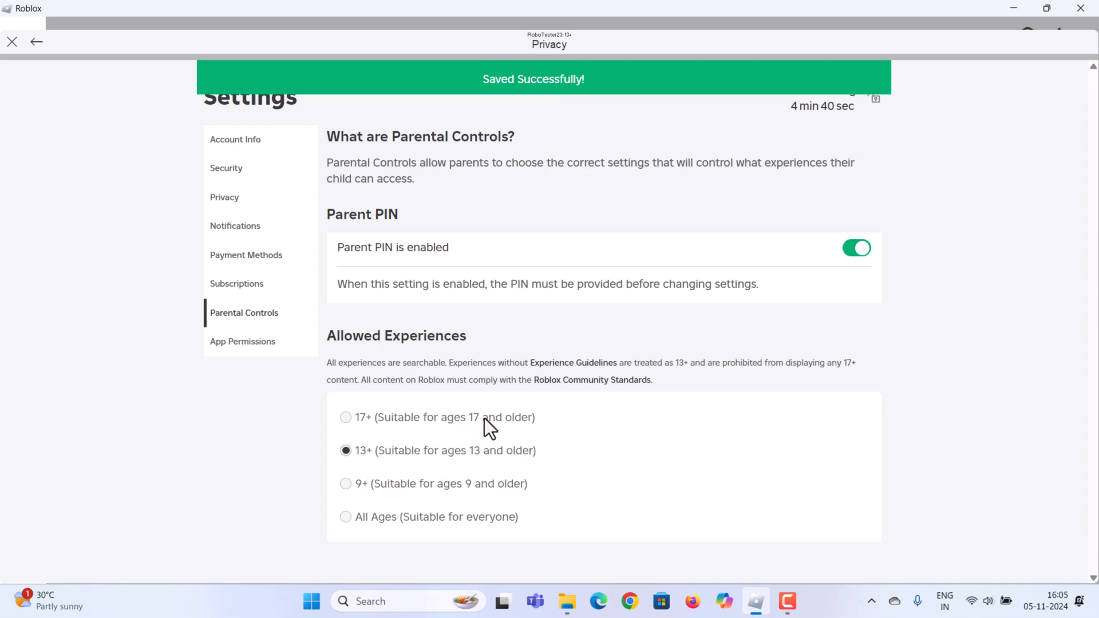
mouse_move(530, 410)
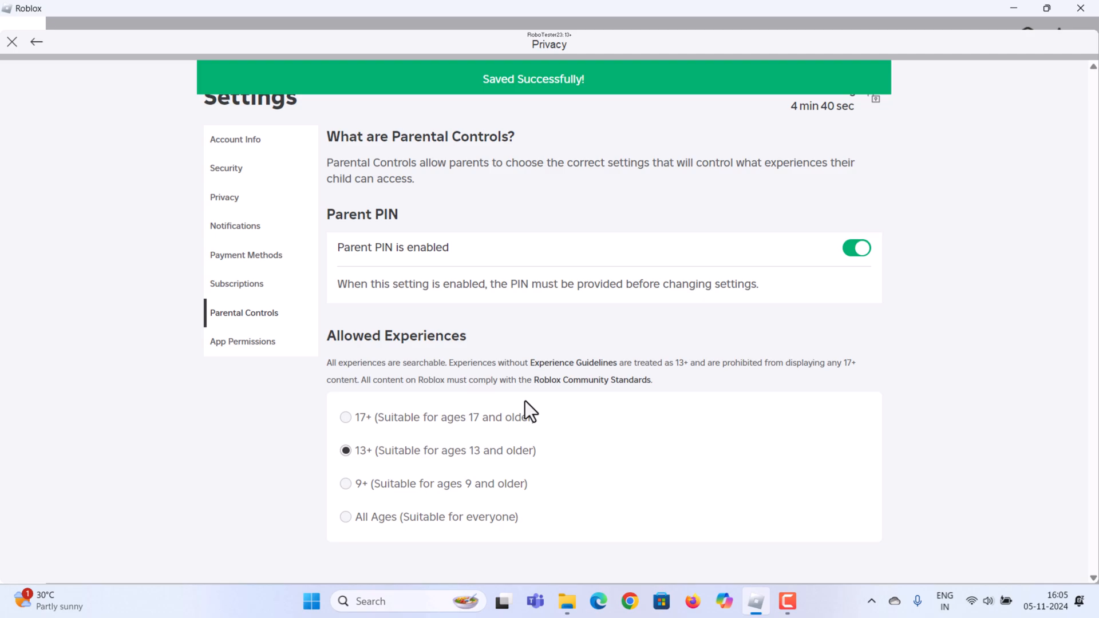
click(36, 41)
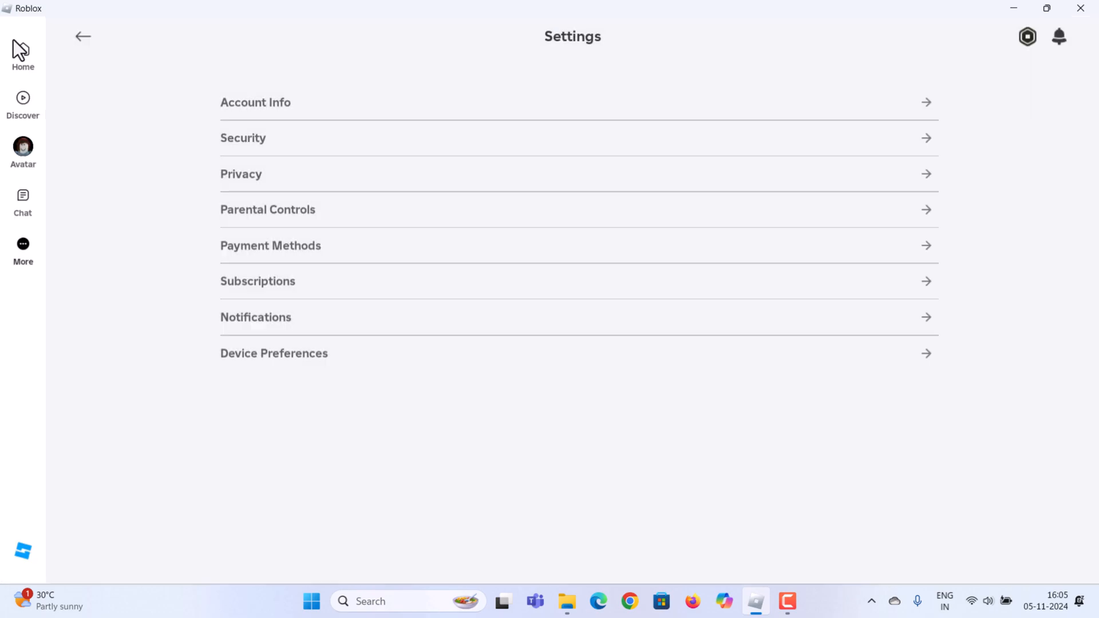
mouse_move(832, 42)
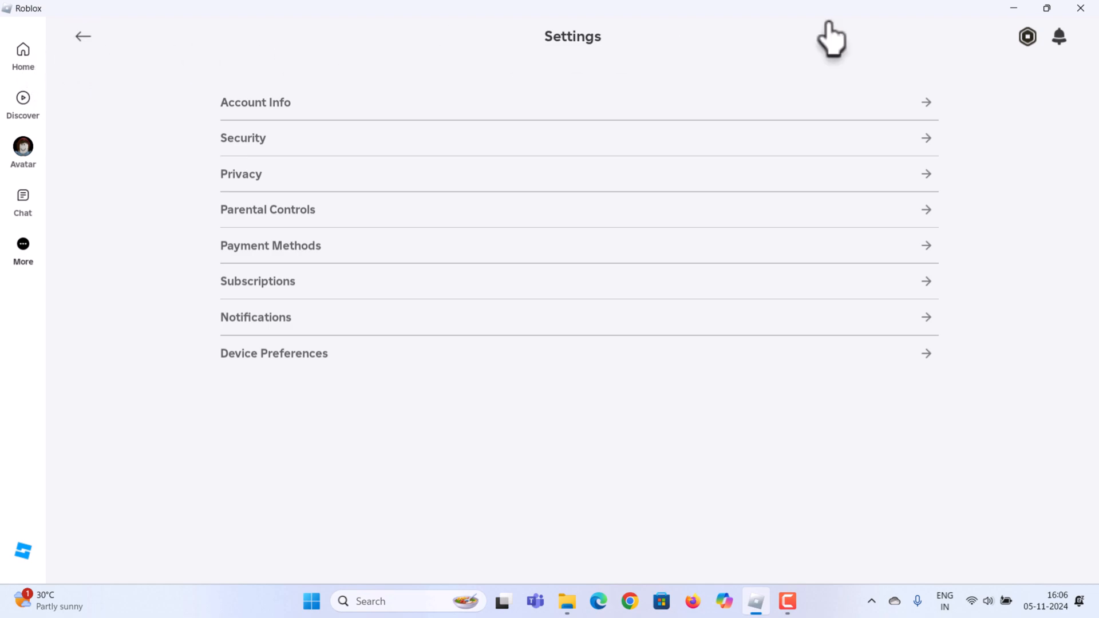
Restart Roblox Player and reopen the Combat Warriors game page
click(1080, 8)
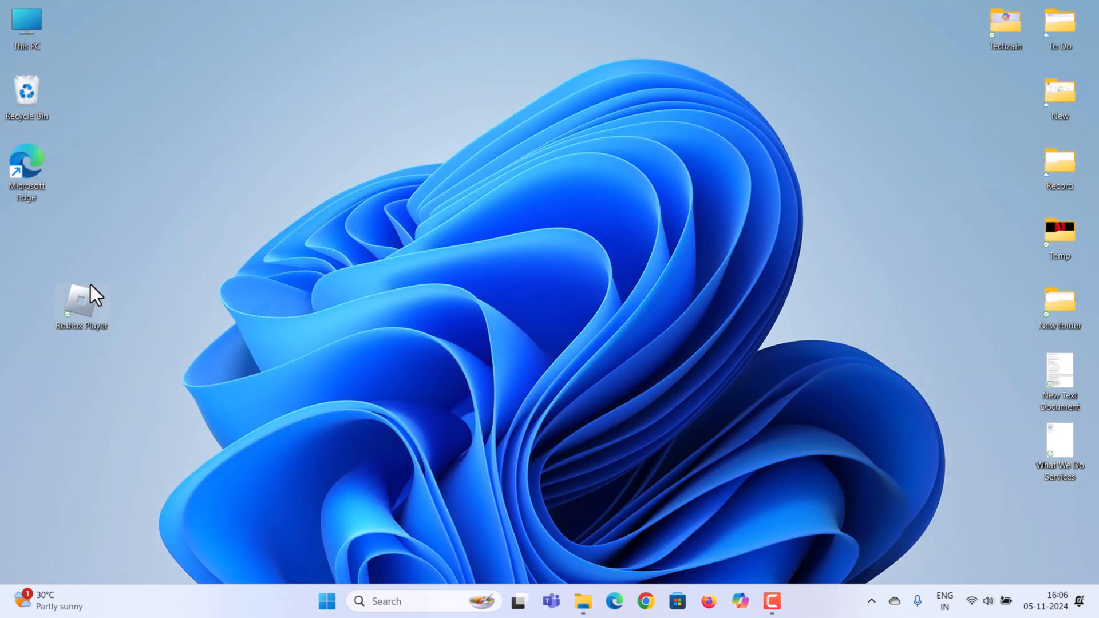
double_click(82, 307)
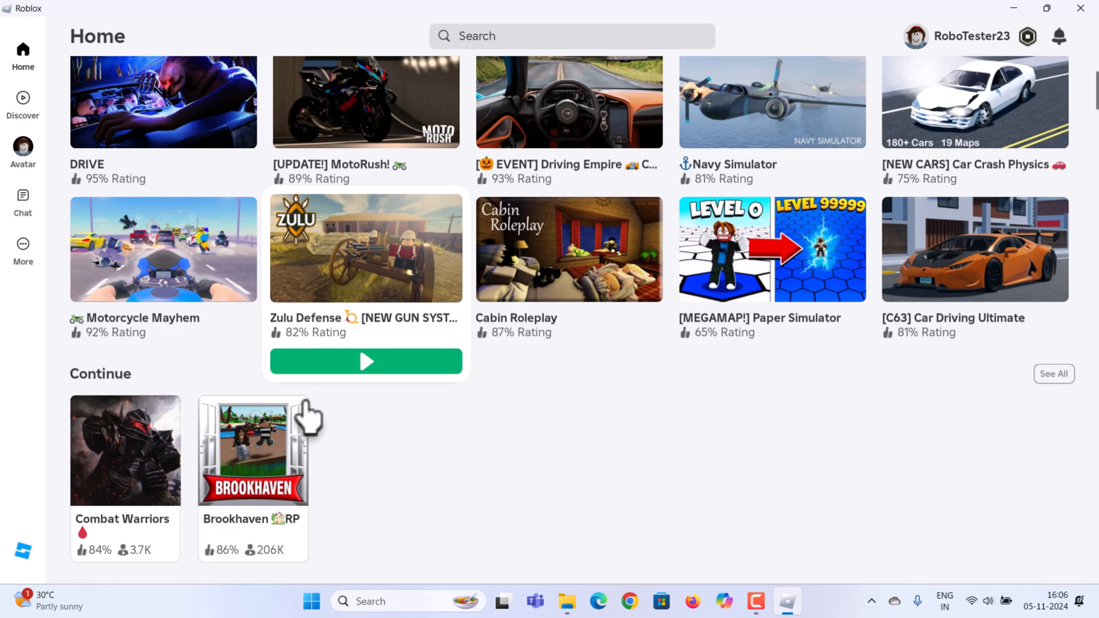
click(124, 451)
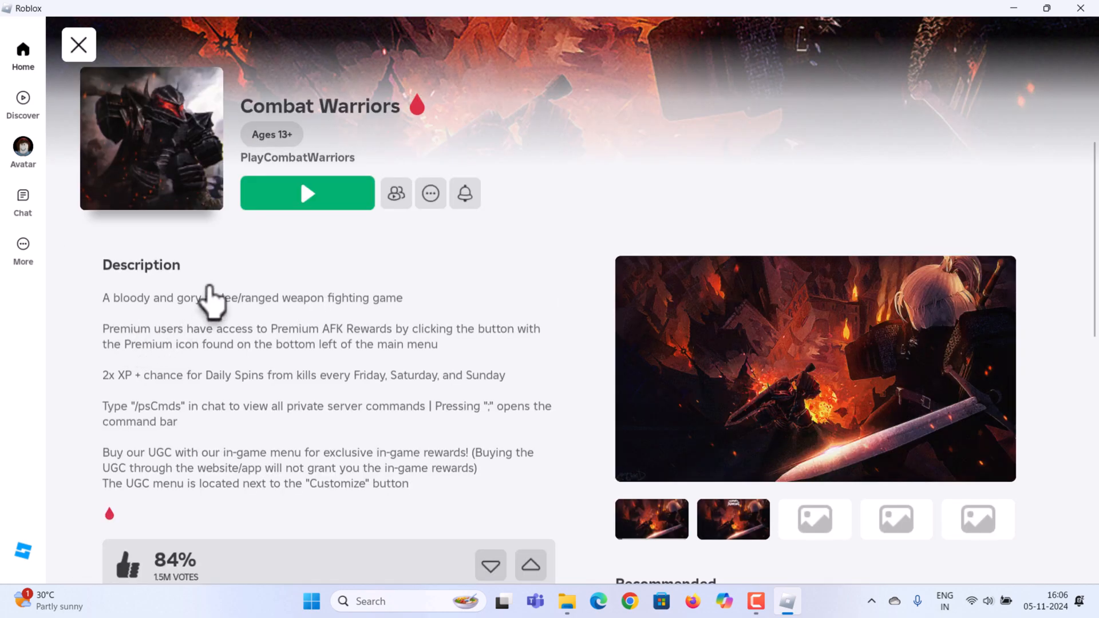